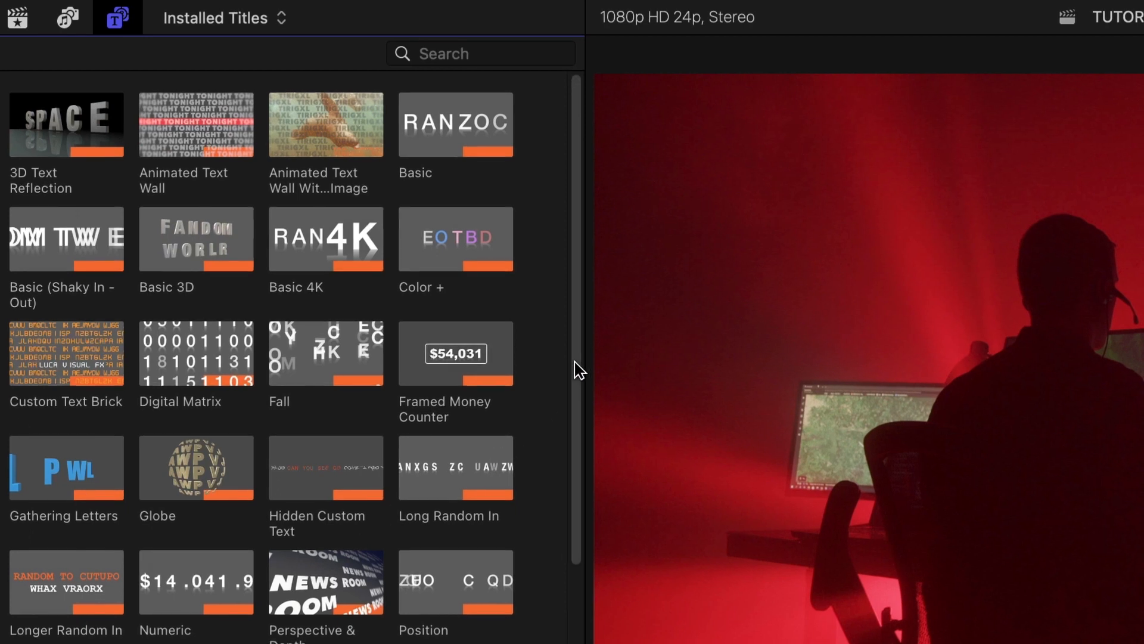
# - Change the MIAMI Globe title's text to a different font
pyautogui.scroll(-3)
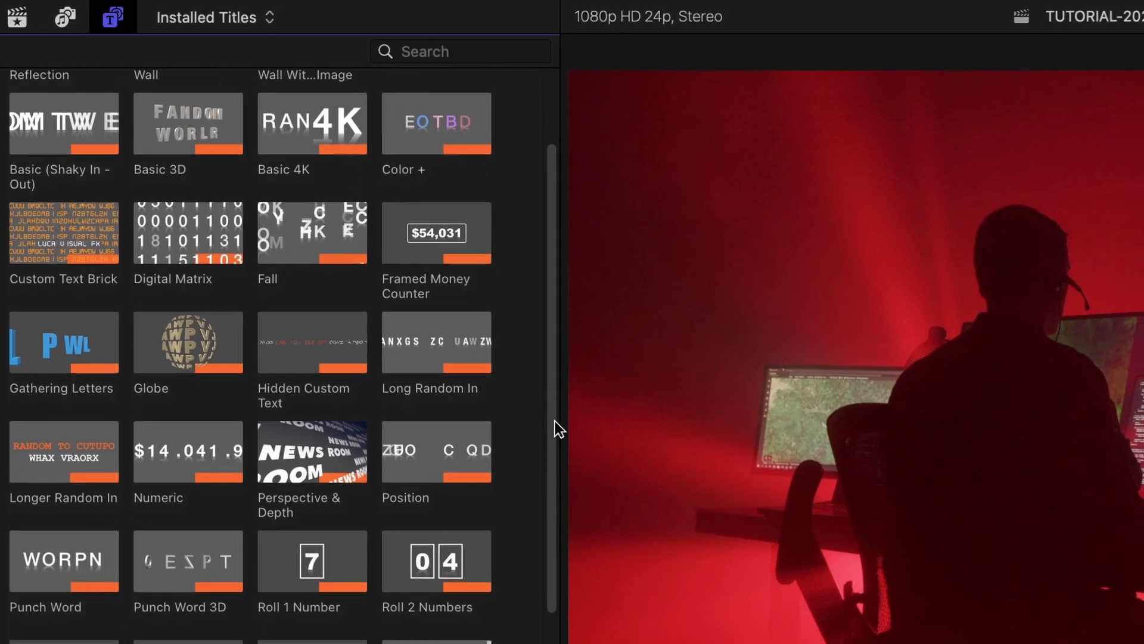
pyautogui.scroll(-3)
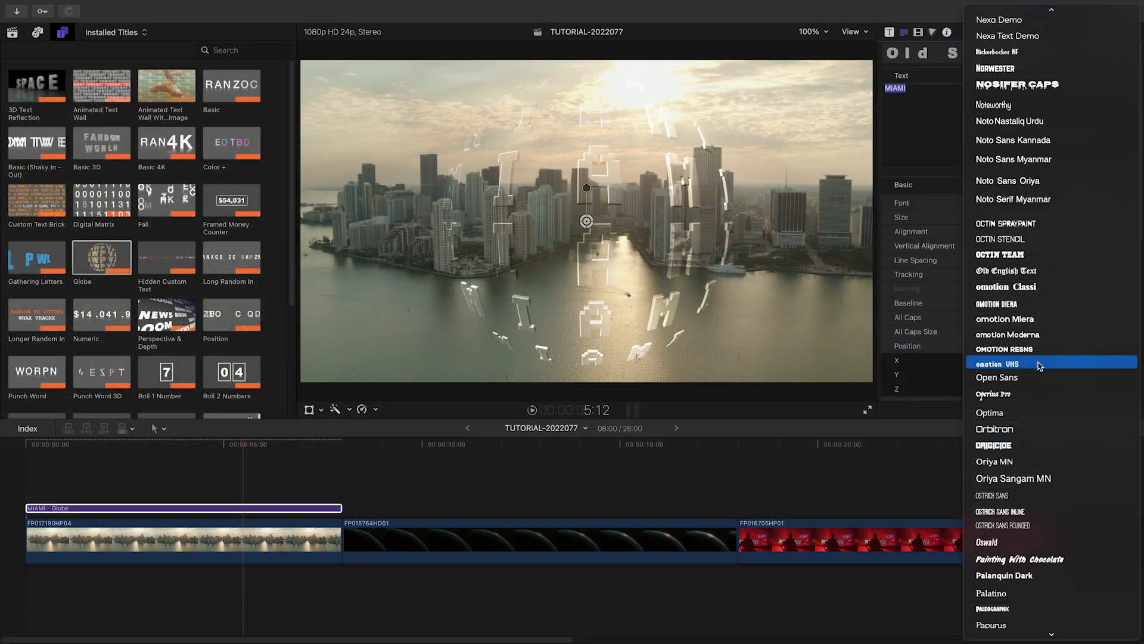
pyautogui.click(997, 377)
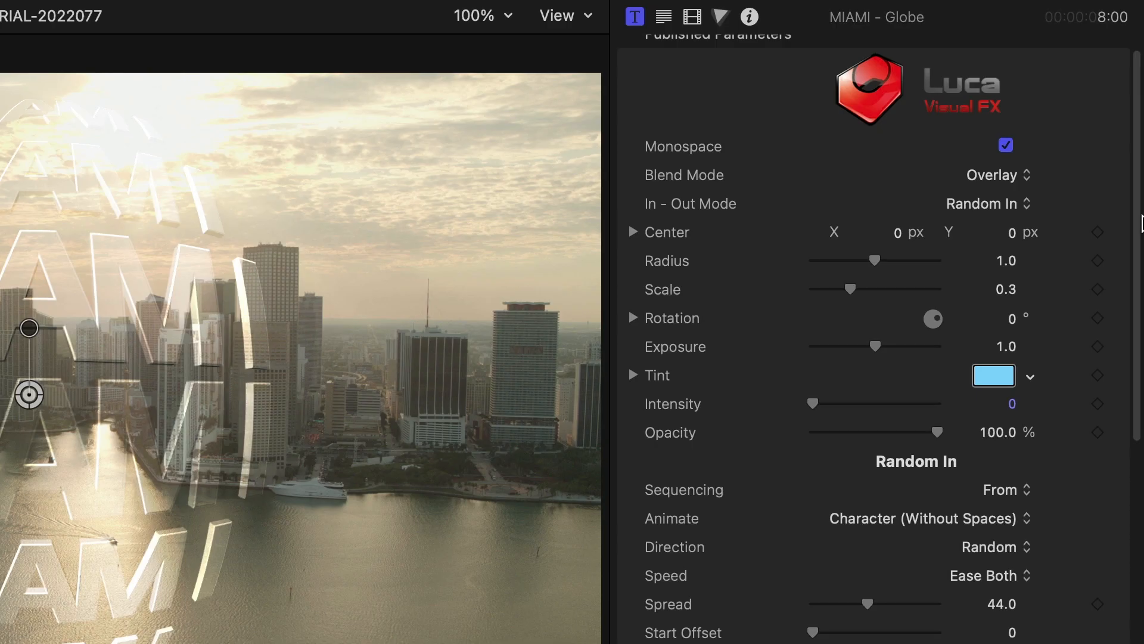
# - Set the MIAMI globe's blend mode to Lighten
pyautogui.scroll(-3)
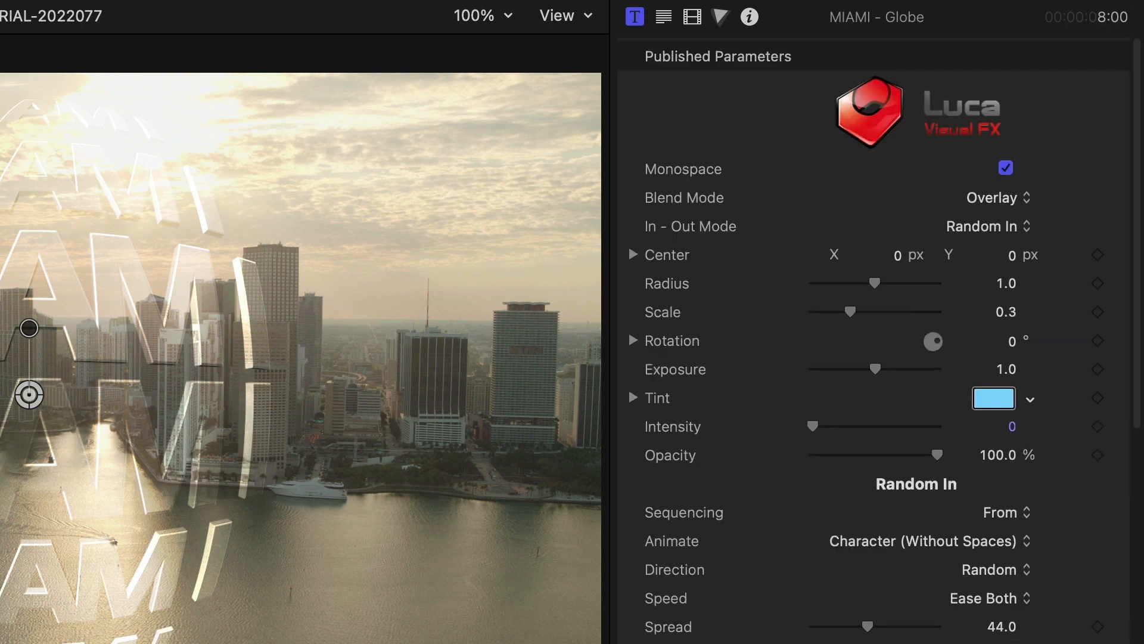
pyautogui.click(992, 197)
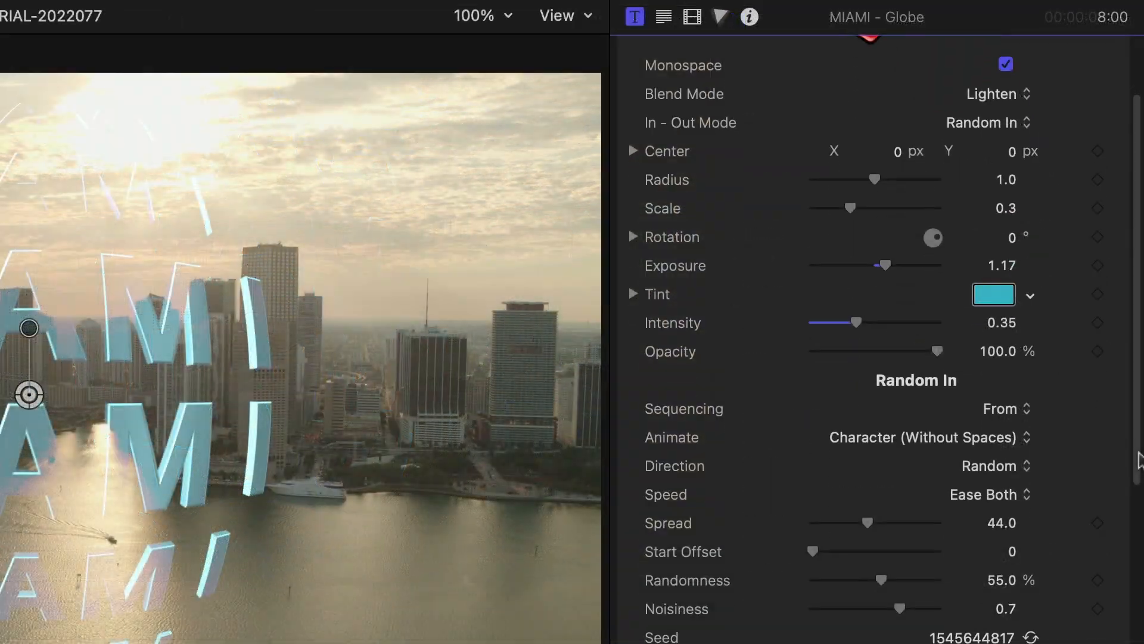
# - Keep the Random In speed set to Ease Both
pyautogui.scroll(-3)
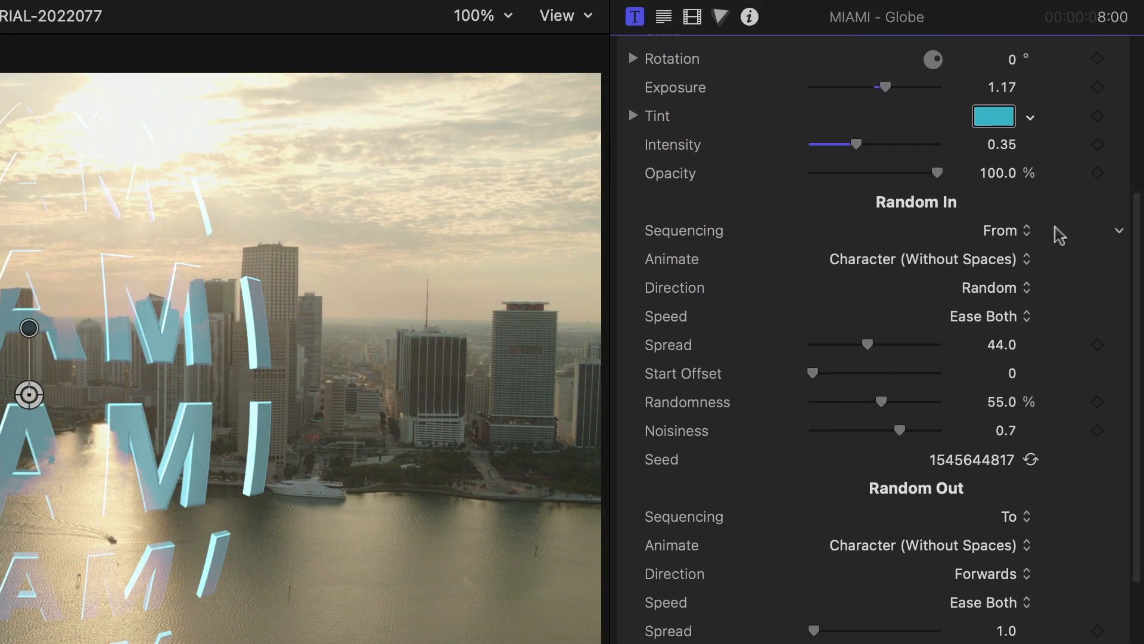
pyautogui.click(923, 258)
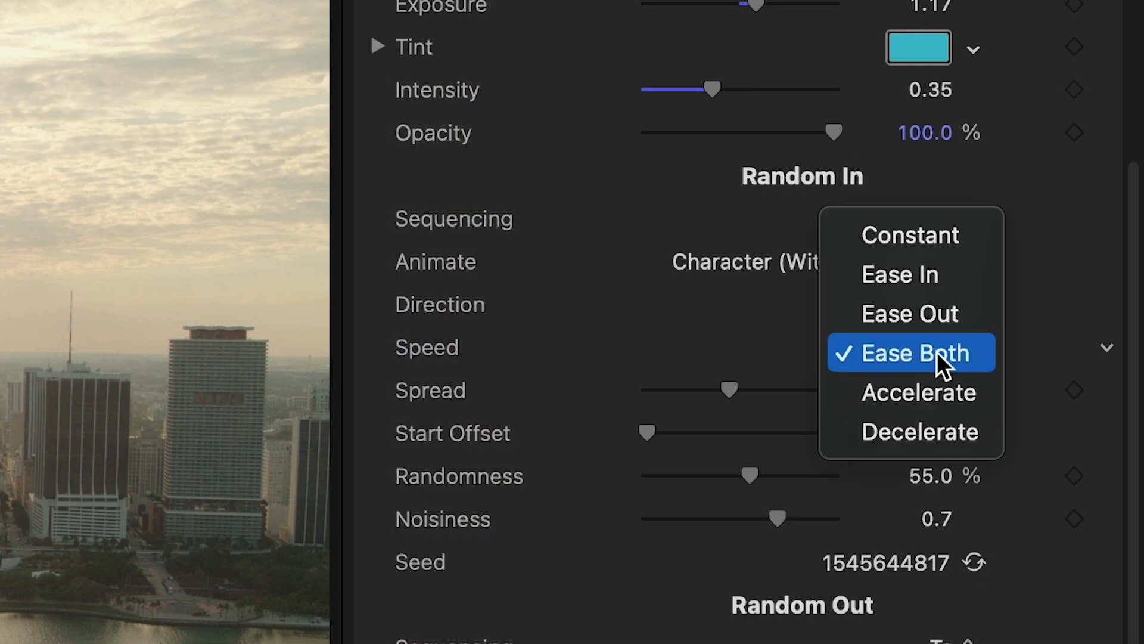
pyautogui.click(908, 352)
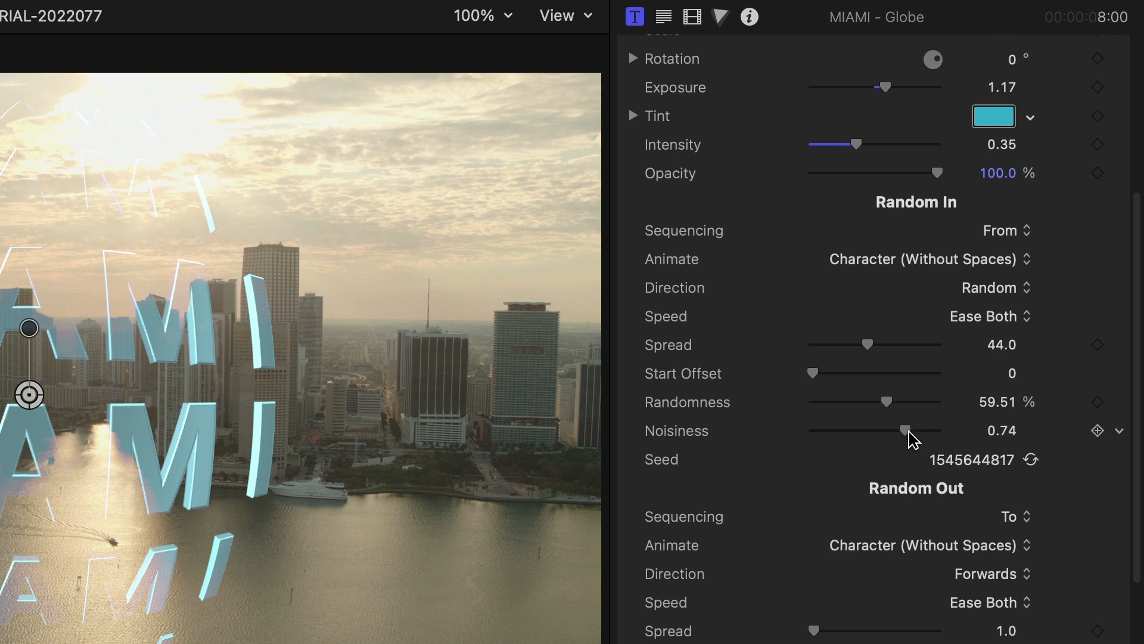
pyautogui.scroll(-3)
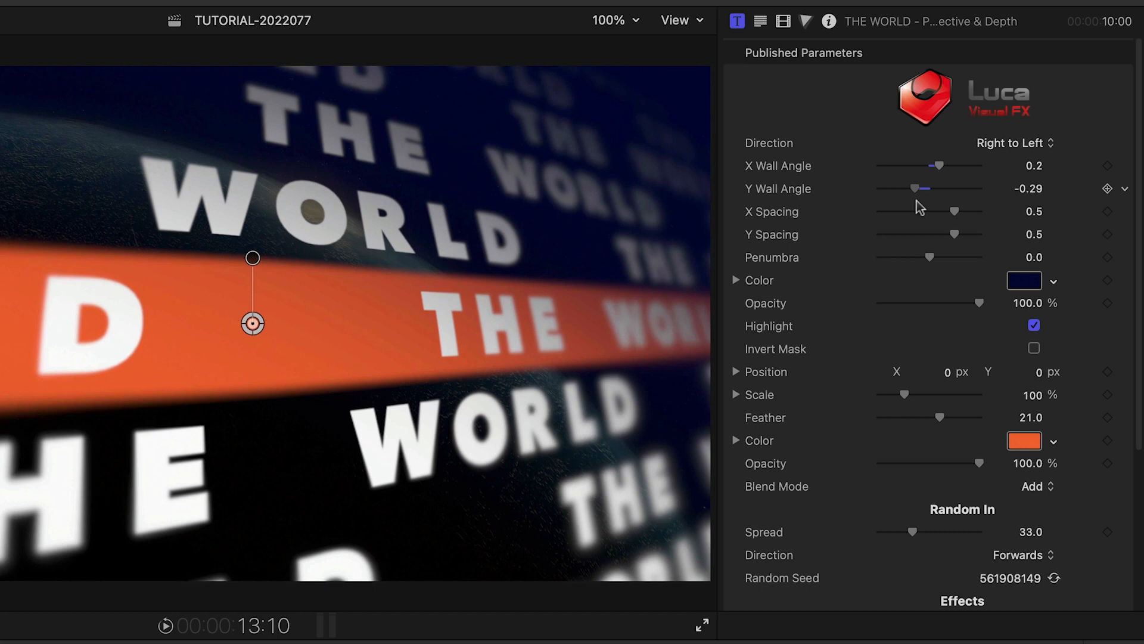
# - Set THE WORLD wall's Y Wall Angle to -0.63 and X Spacing to 0.13
pyautogui.moveTo(924, 188); pyautogui.dragTo(932, 188)
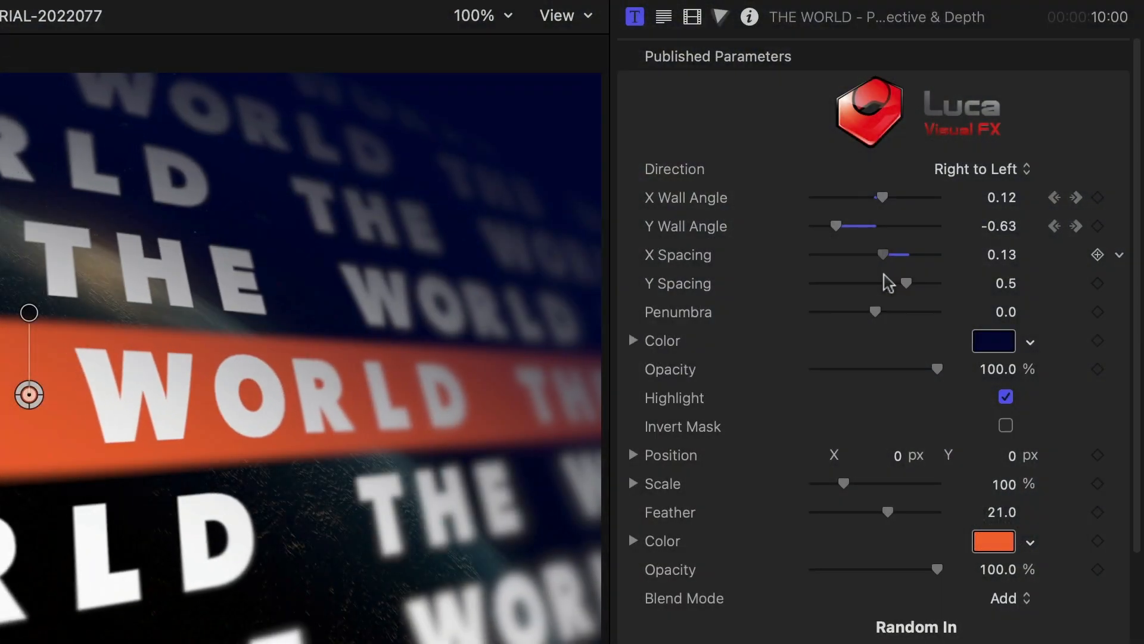
pyautogui.moveTo(908, 283); pyautogui.dragTo(886, 283)
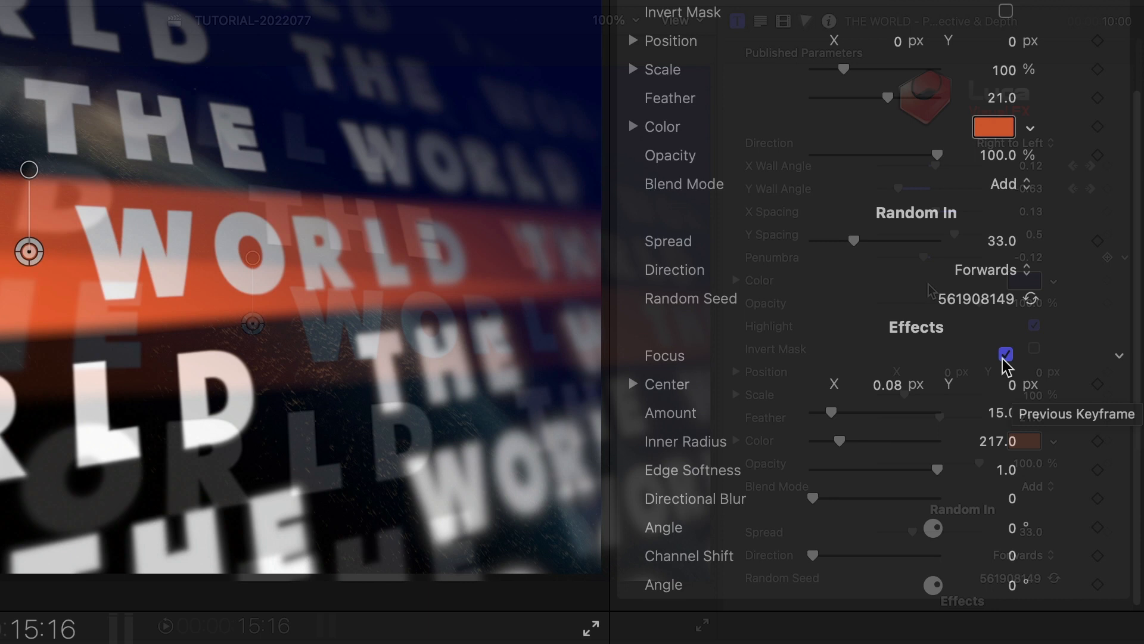
# - Toggle Focus off and on to compare, then set Edge Softness to 0.66
pyautogui.click(1005, 355)
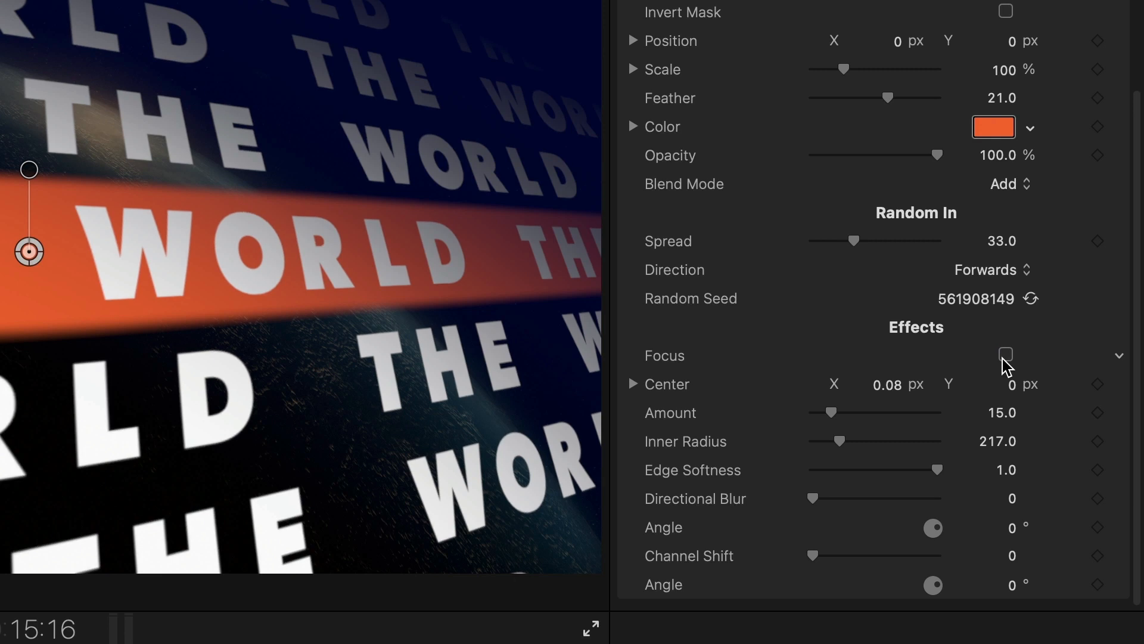
pyautogui.click(1005, 355)
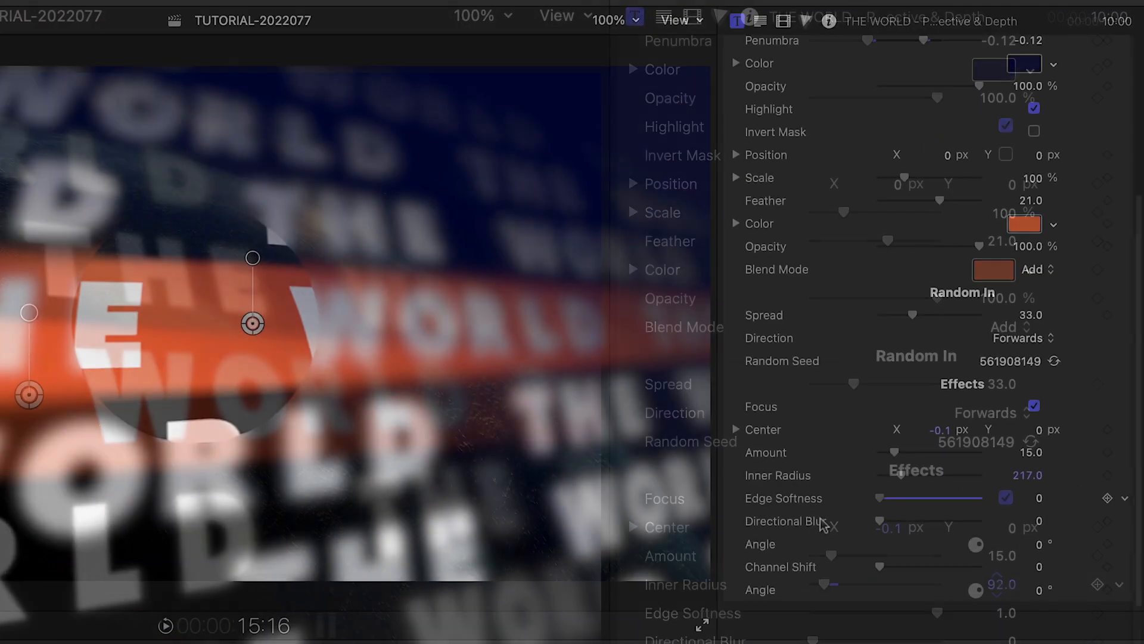
pyautogui.moveTo(879, 497); pyautogui.dragTo(949, 497)
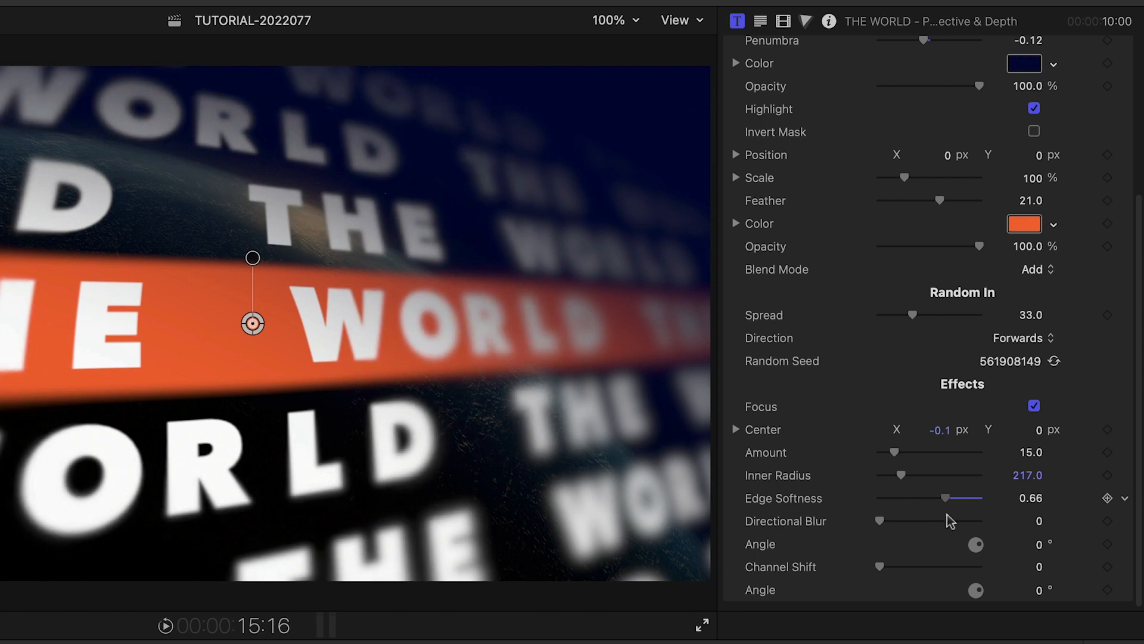